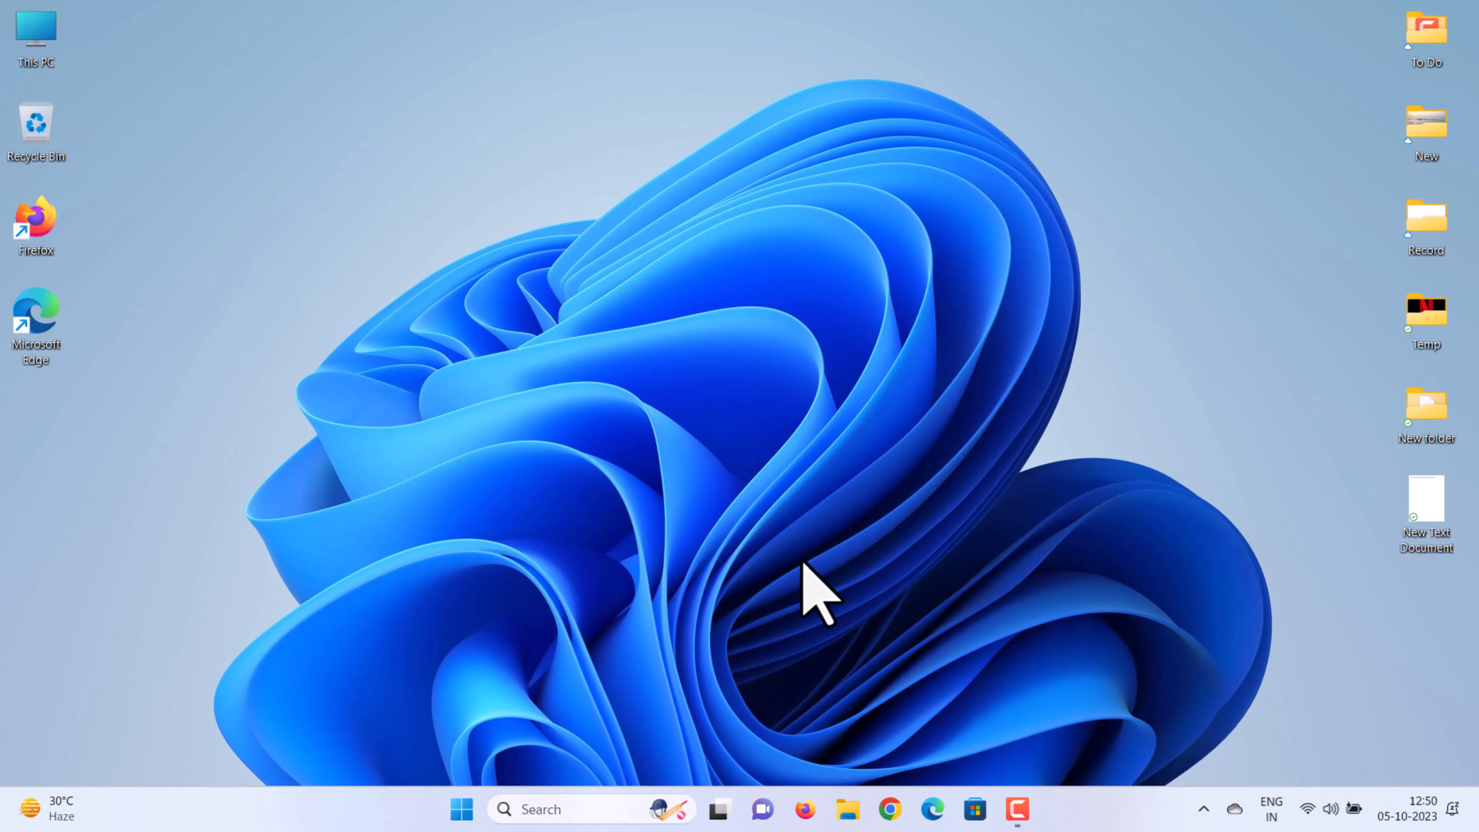
pyautogui.moveTo(777, 584)
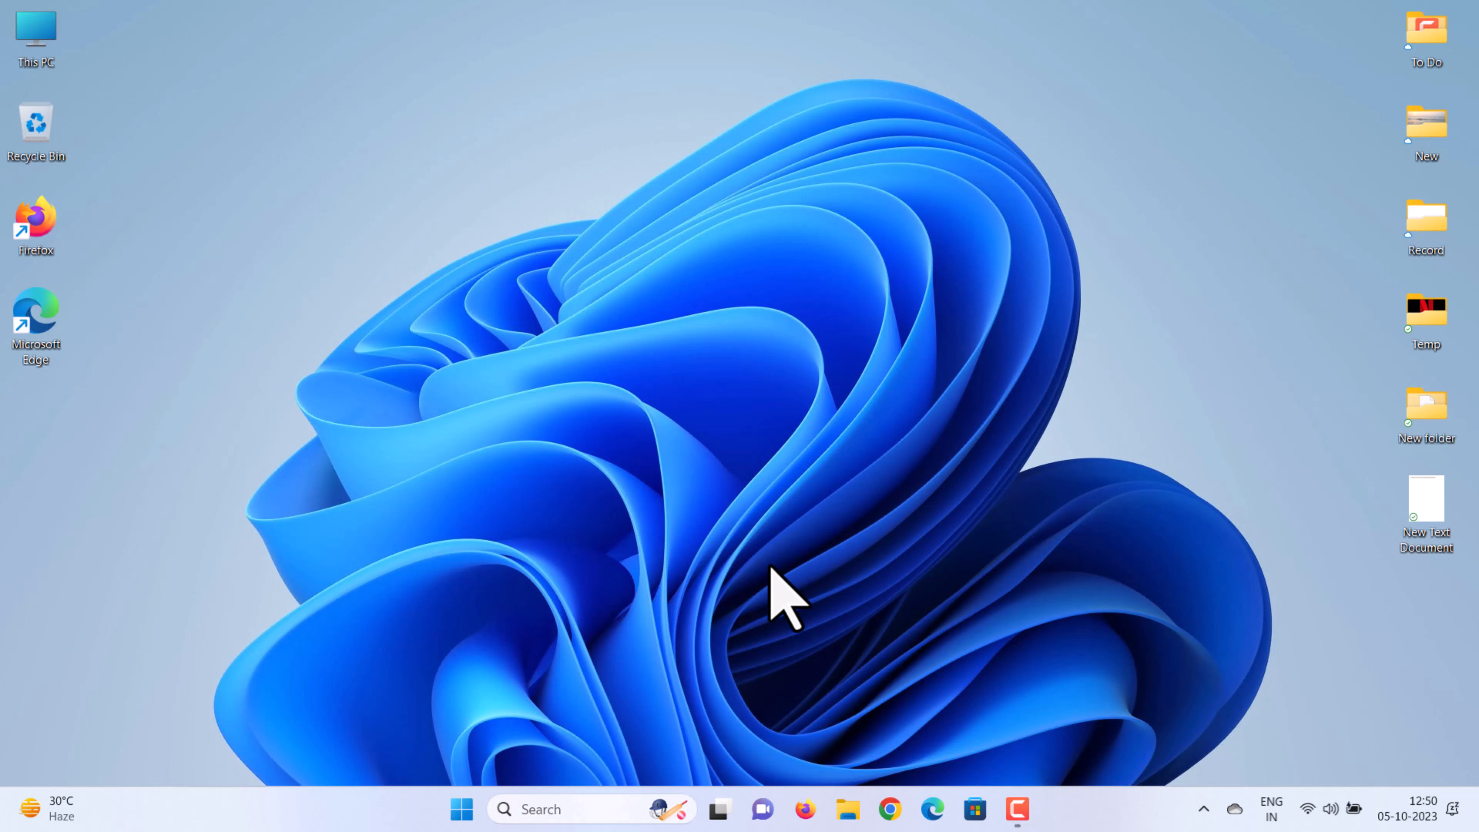
pyautogui.moveTo(1014, 632)
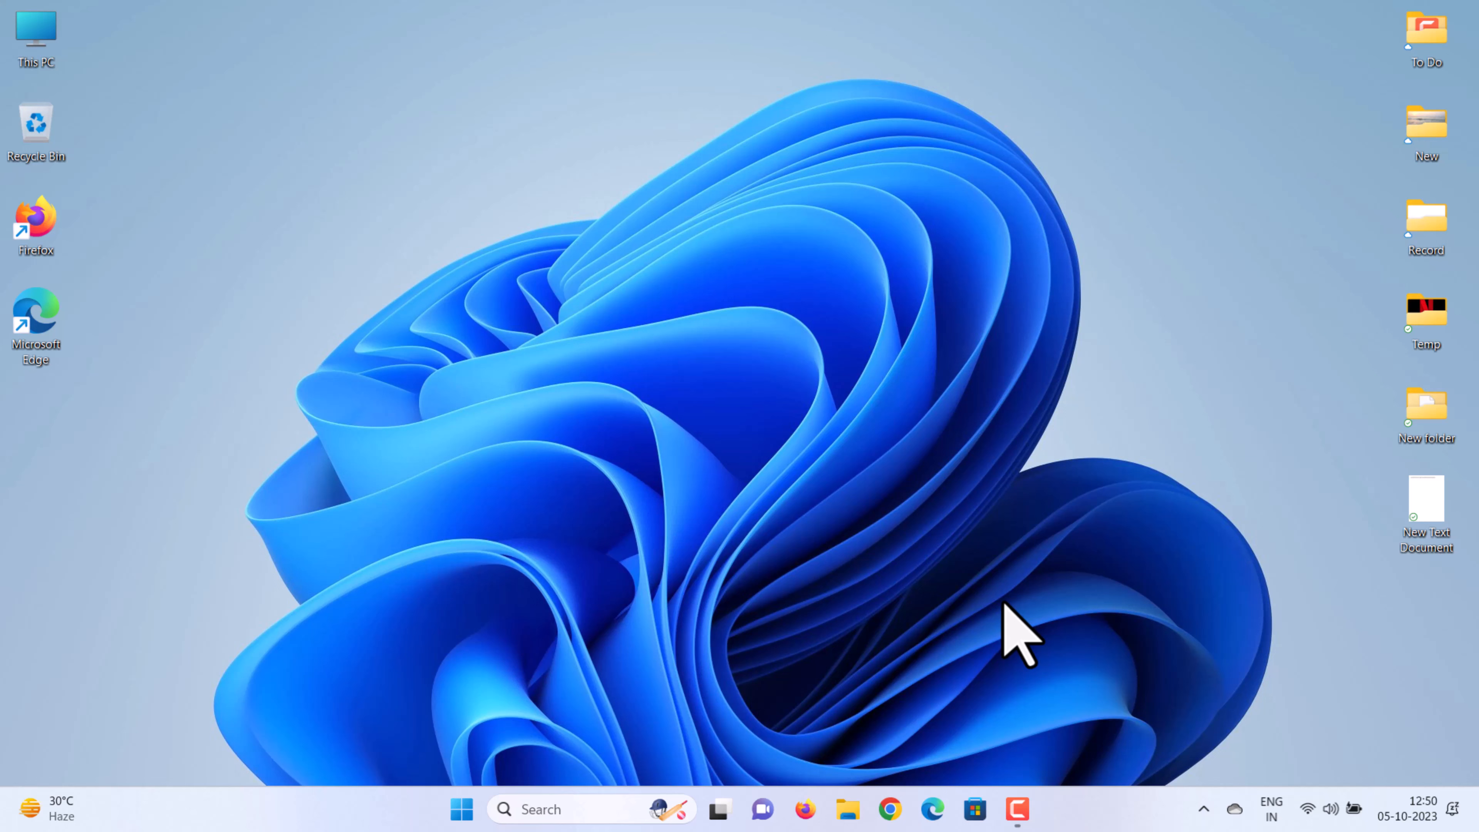
pyautogui.moveTo(1207, 745)
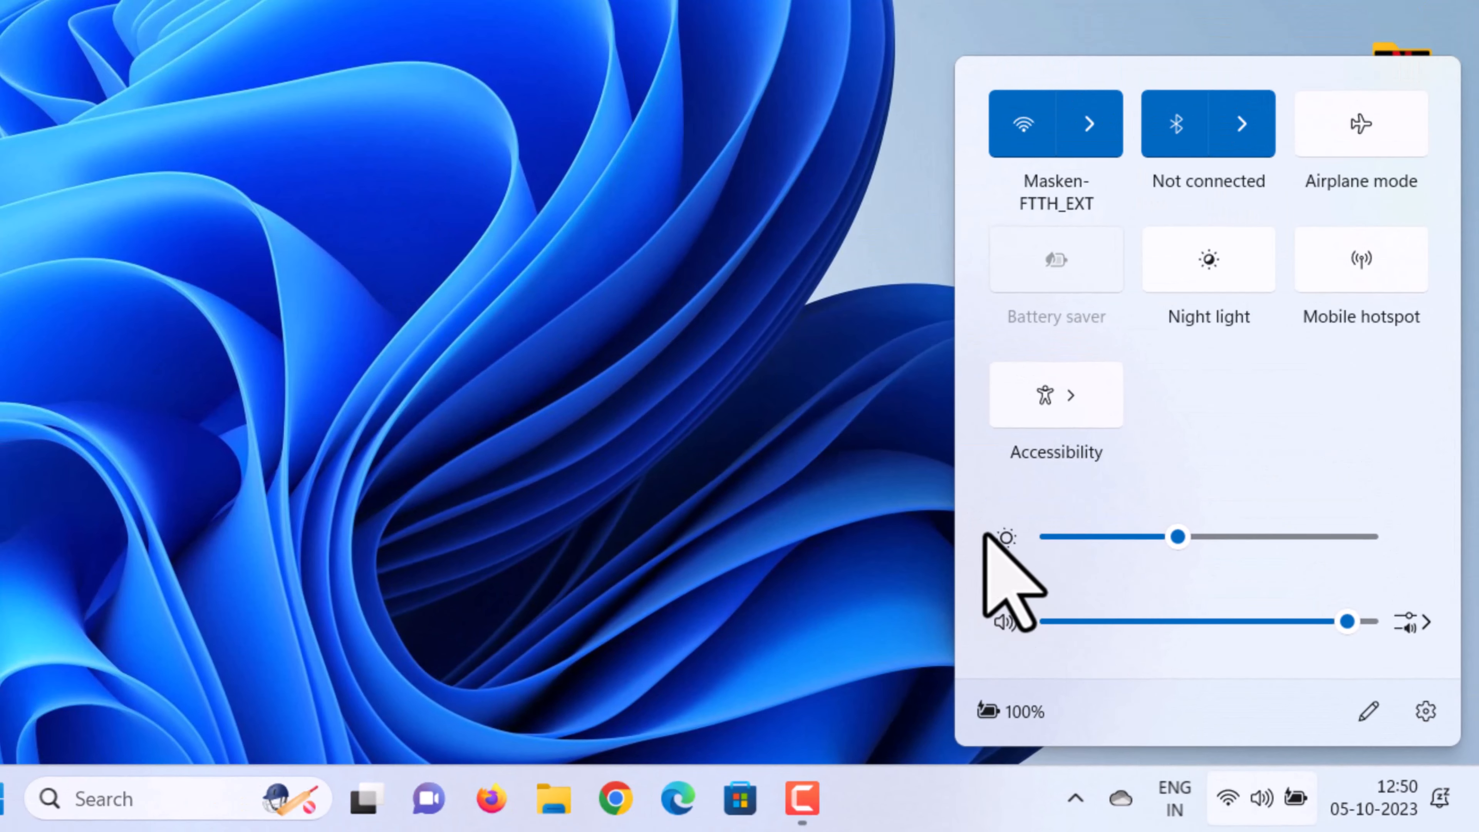
pyautogui.moveTo(1155, 575)
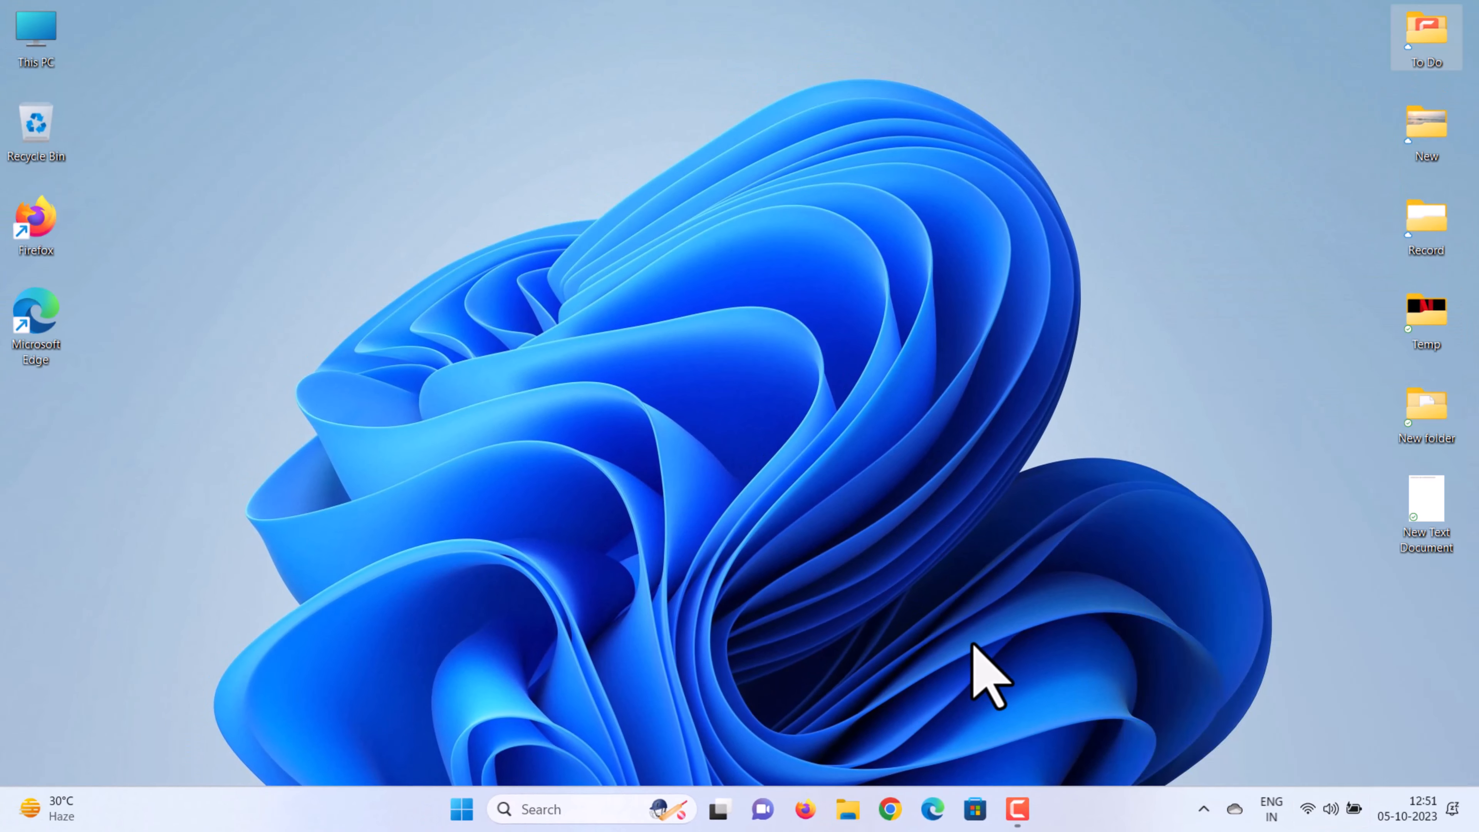
pyautogui.moveTo(462, 809)
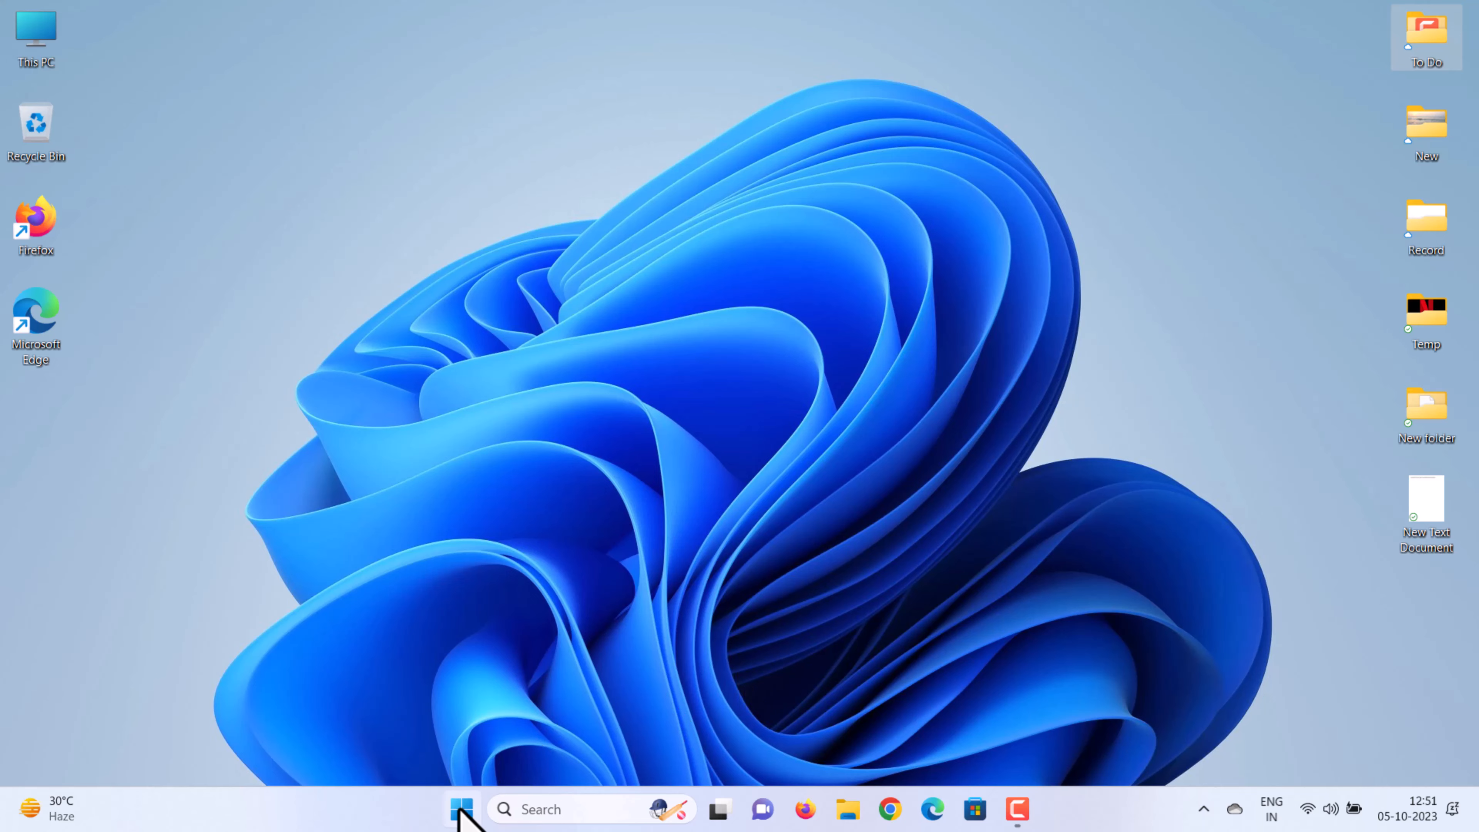
# Launch the Settings app from the Start menu's pinned apps.
pyautogui.click(461, 810)
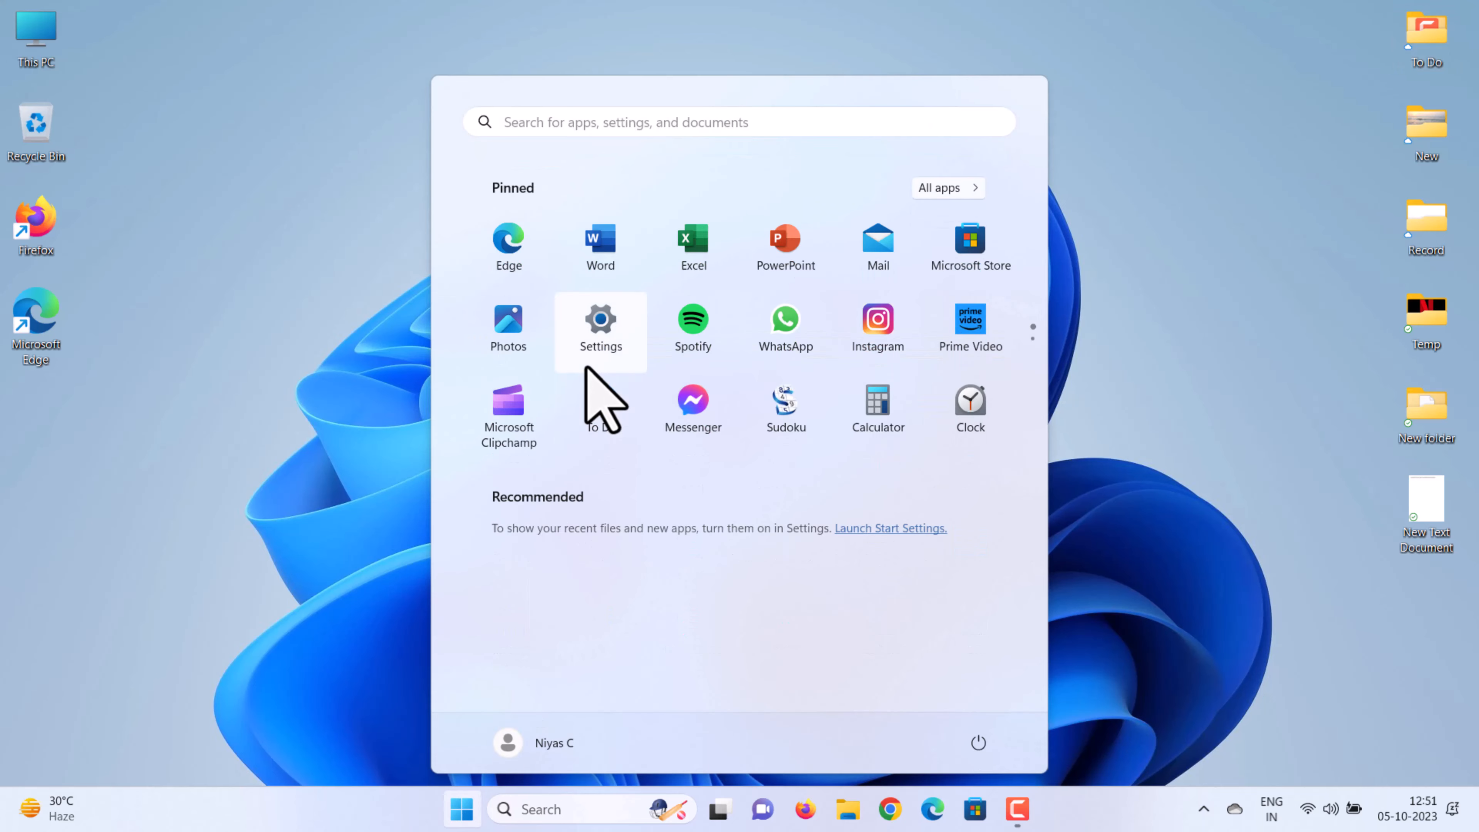
pyautogui.click(601, 326)
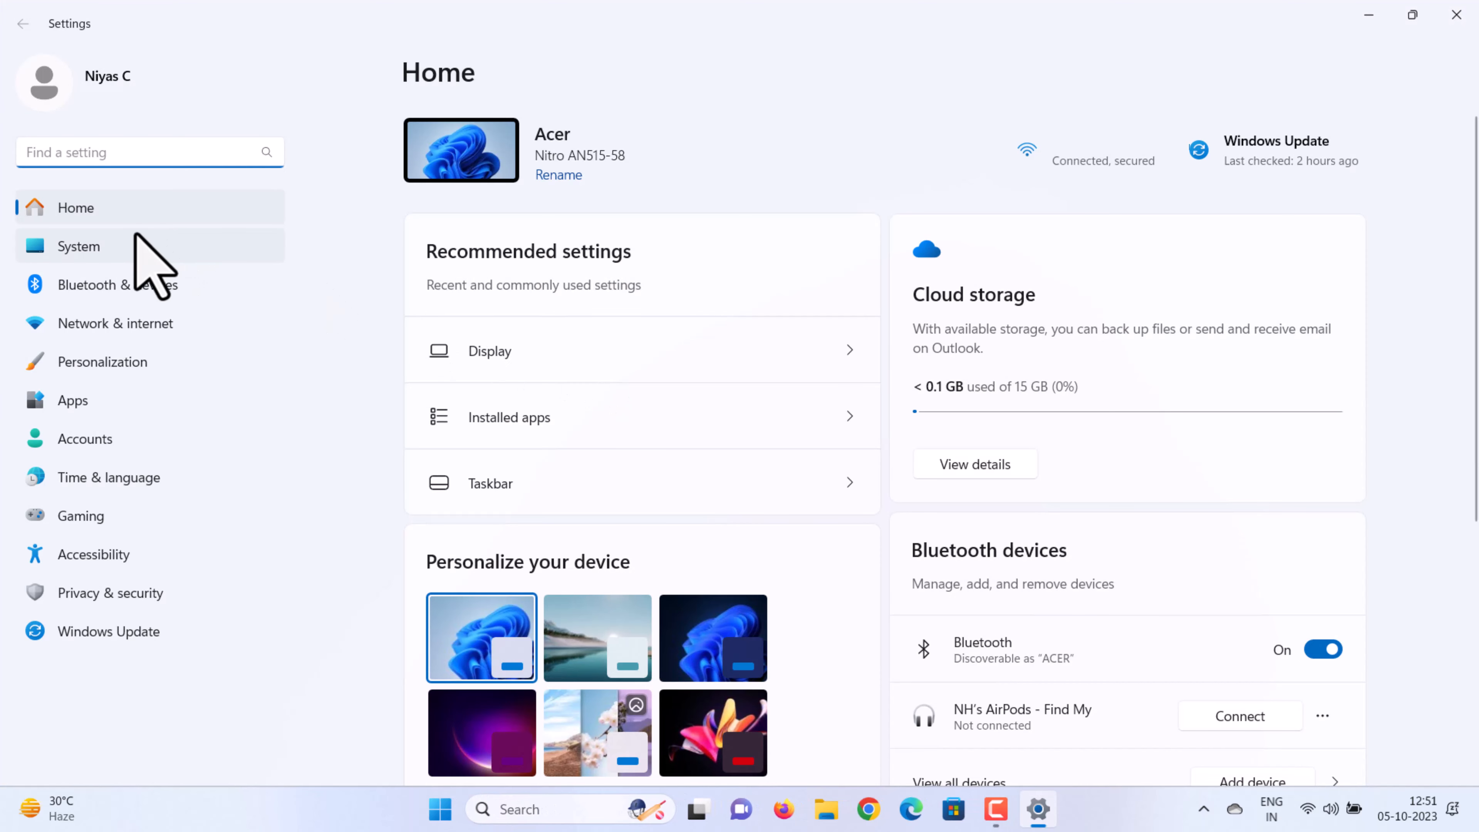
# Go to System > Display and expand the Brightness row, level reading 53.
pyautogui.click(79, 247)
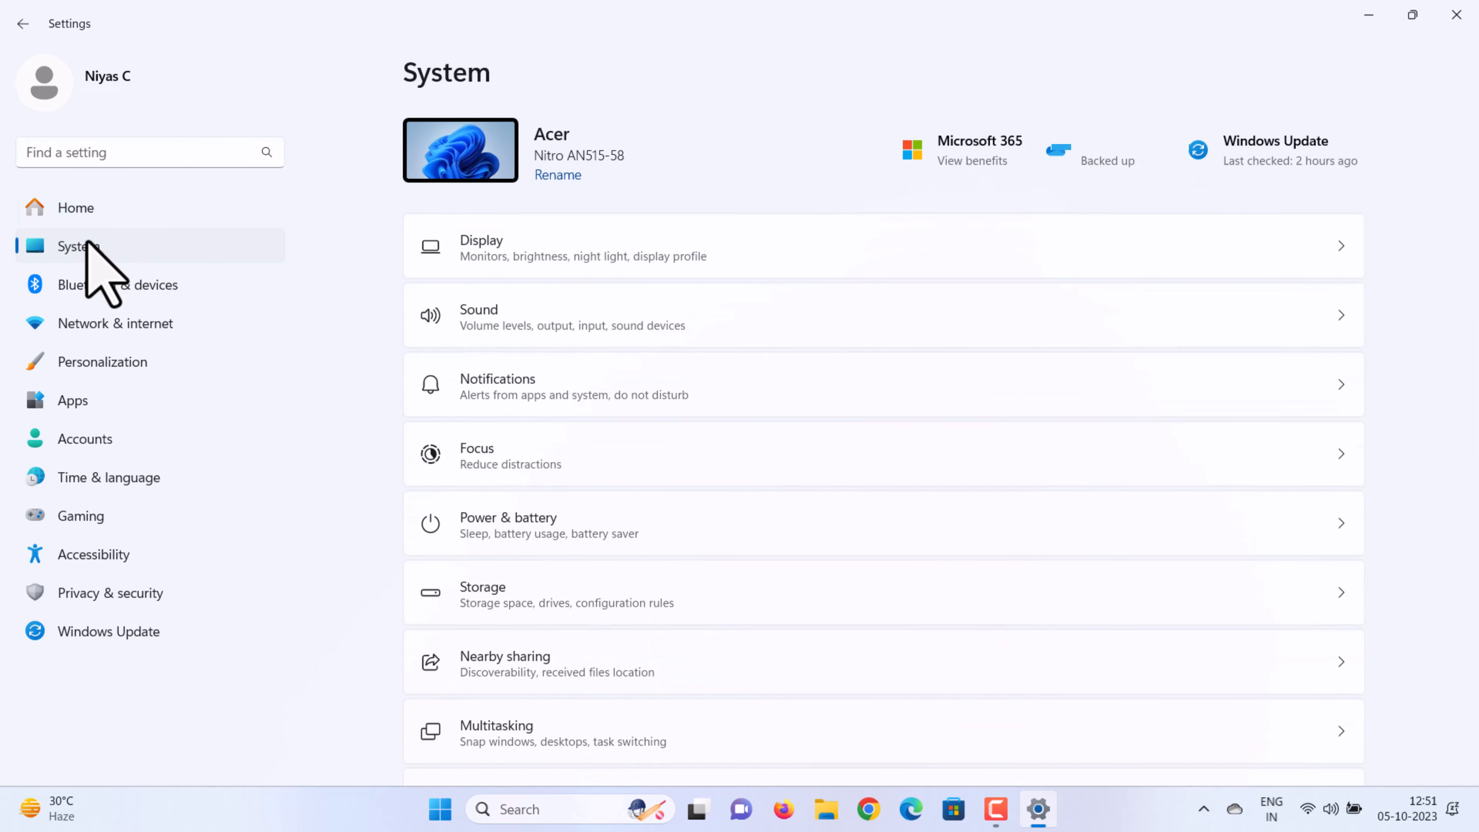
pyautogui.moveTo(655, 282)
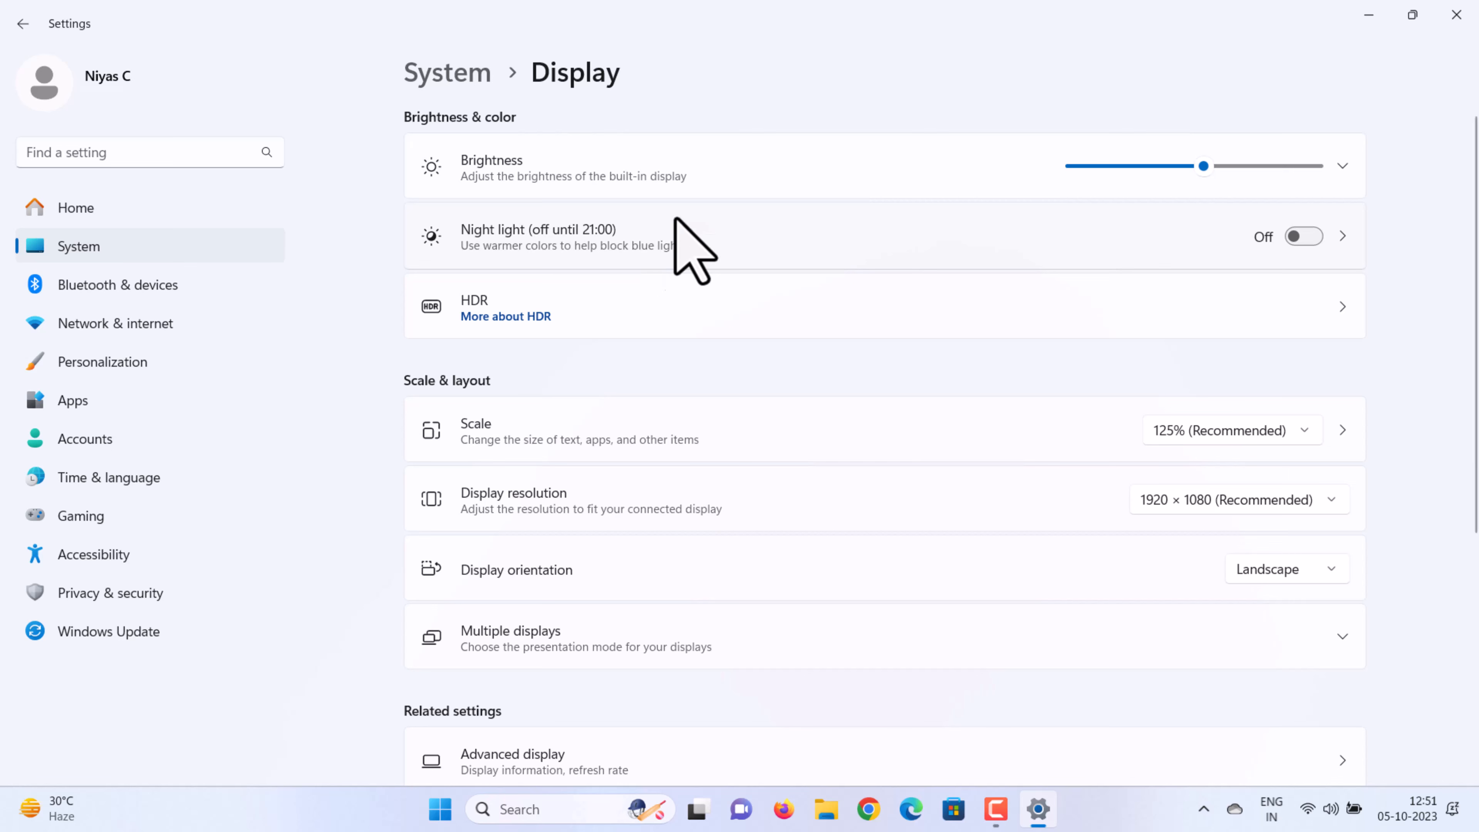
pyautogui.moveTo(689, 198)
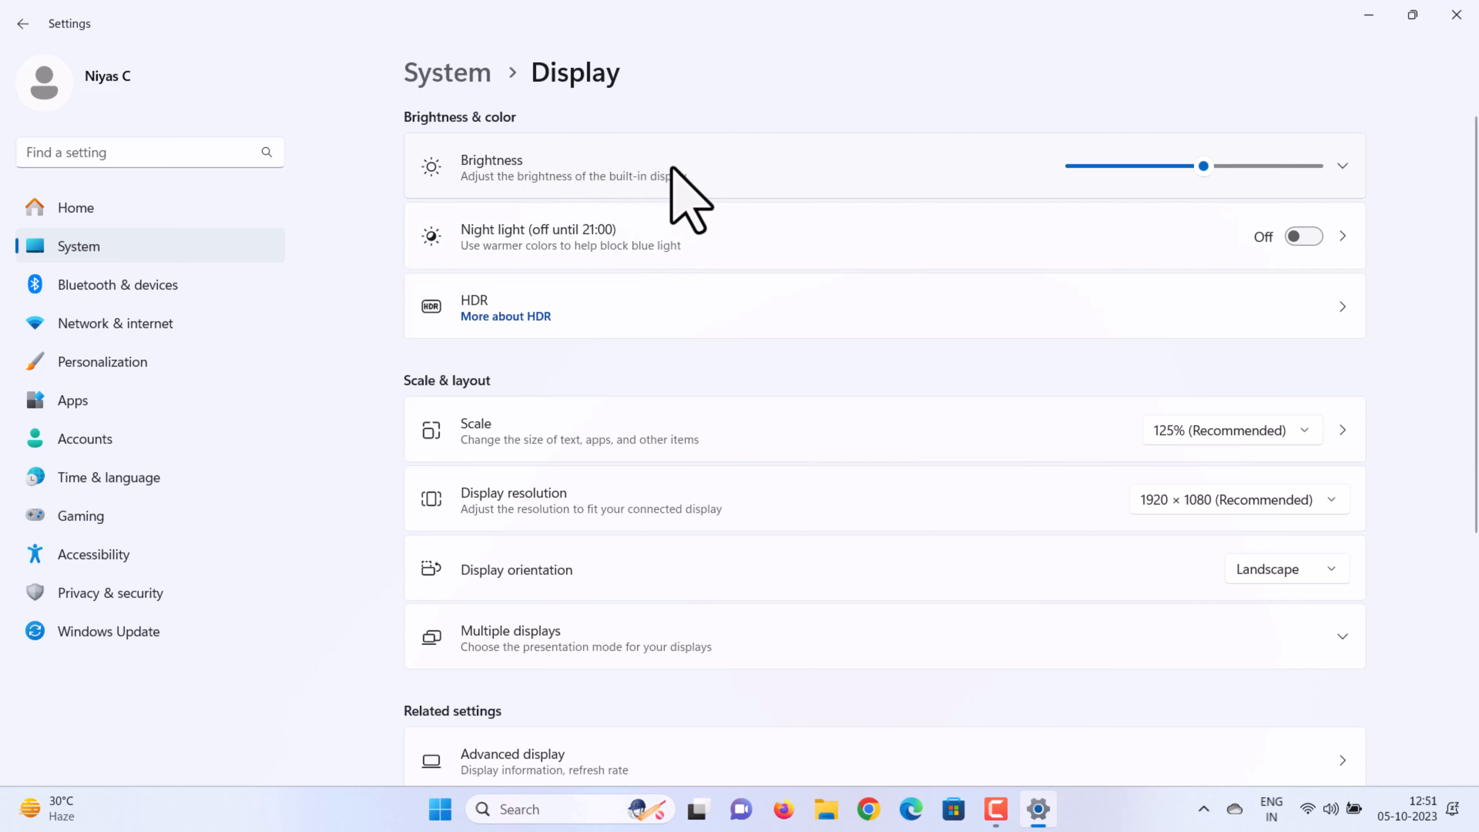
pyautogui.click(1341, 166)
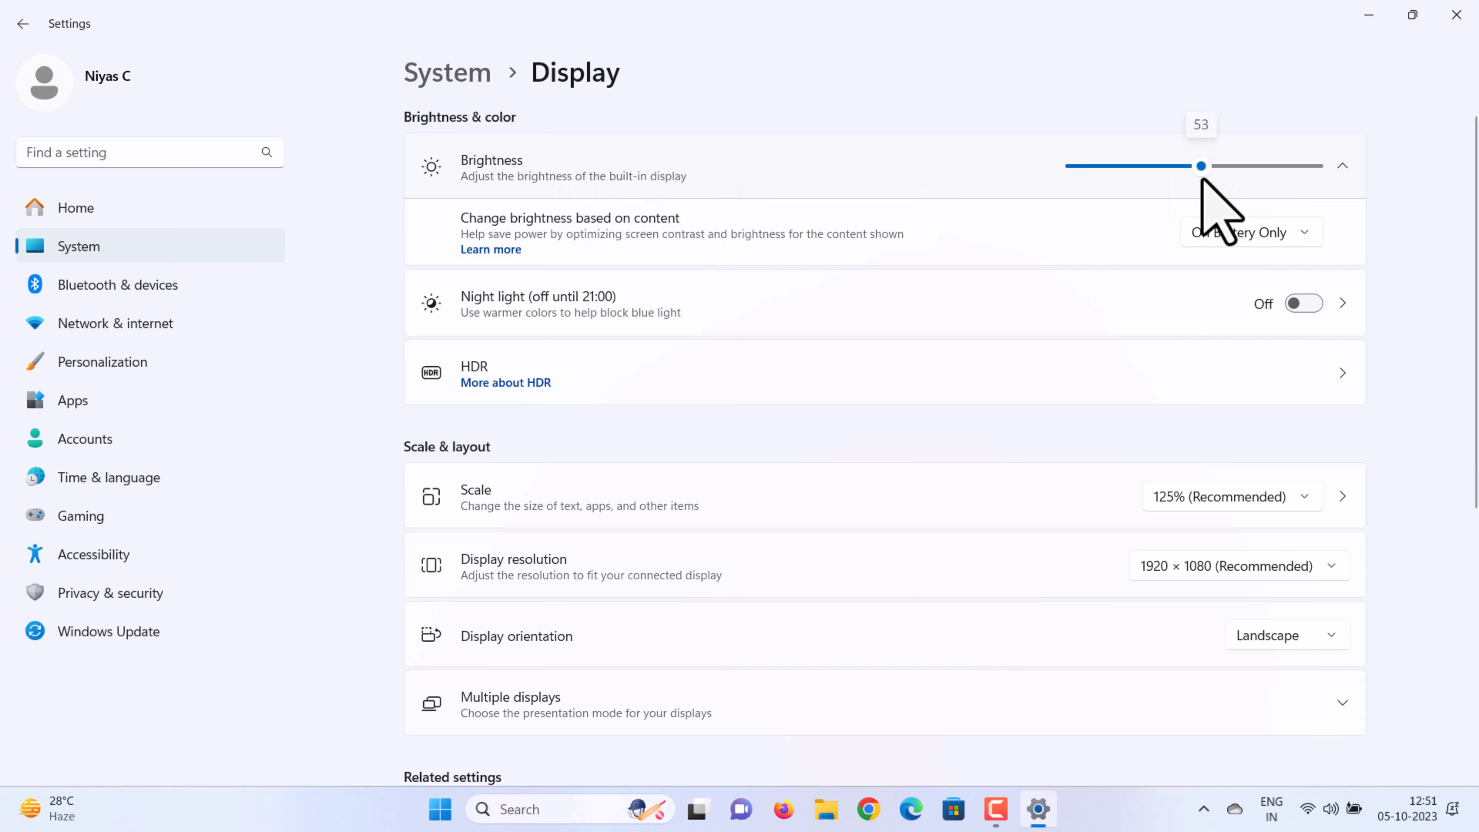
pyautogui.moveTo(1012, 195)
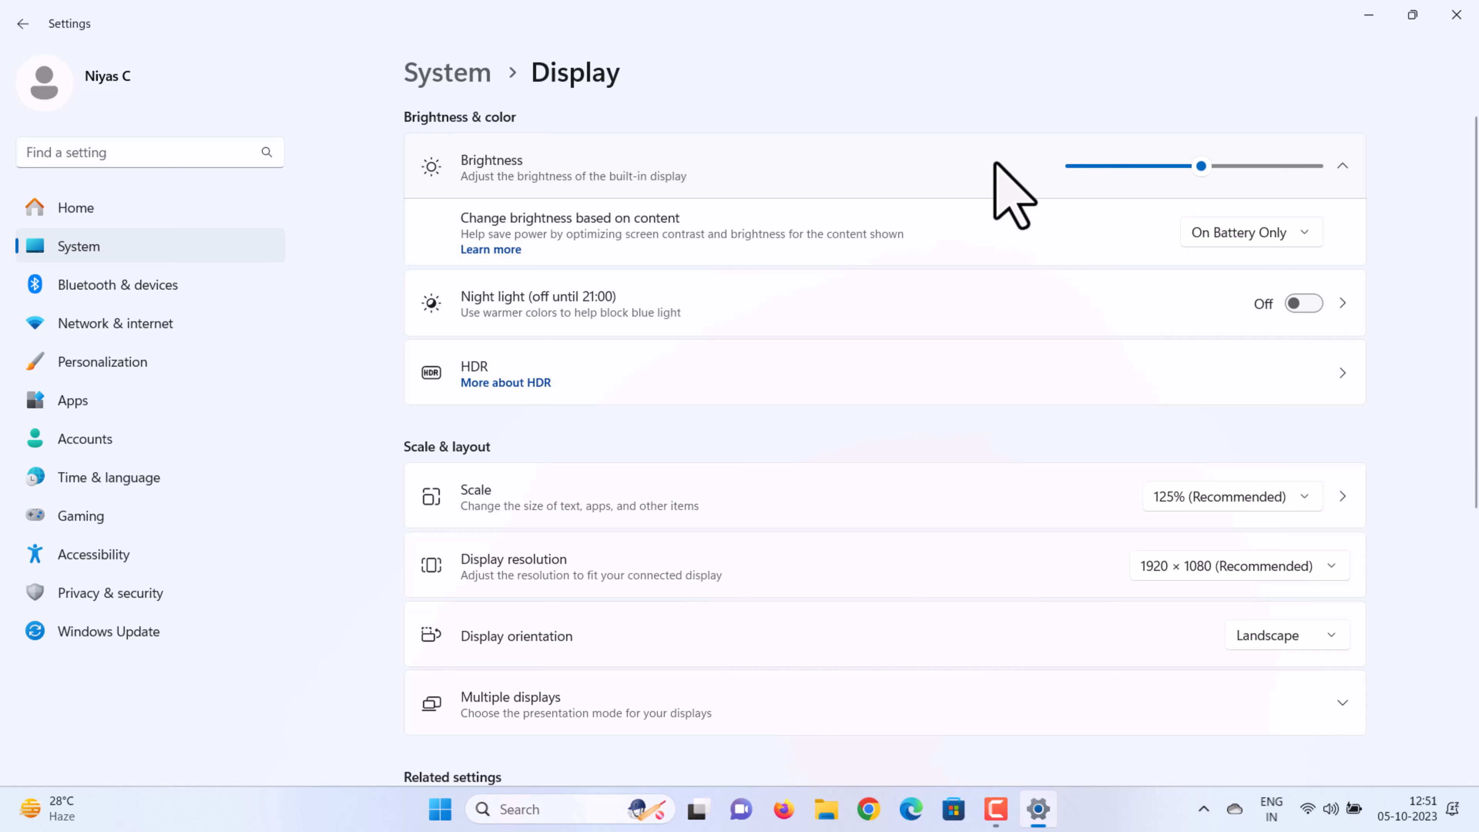